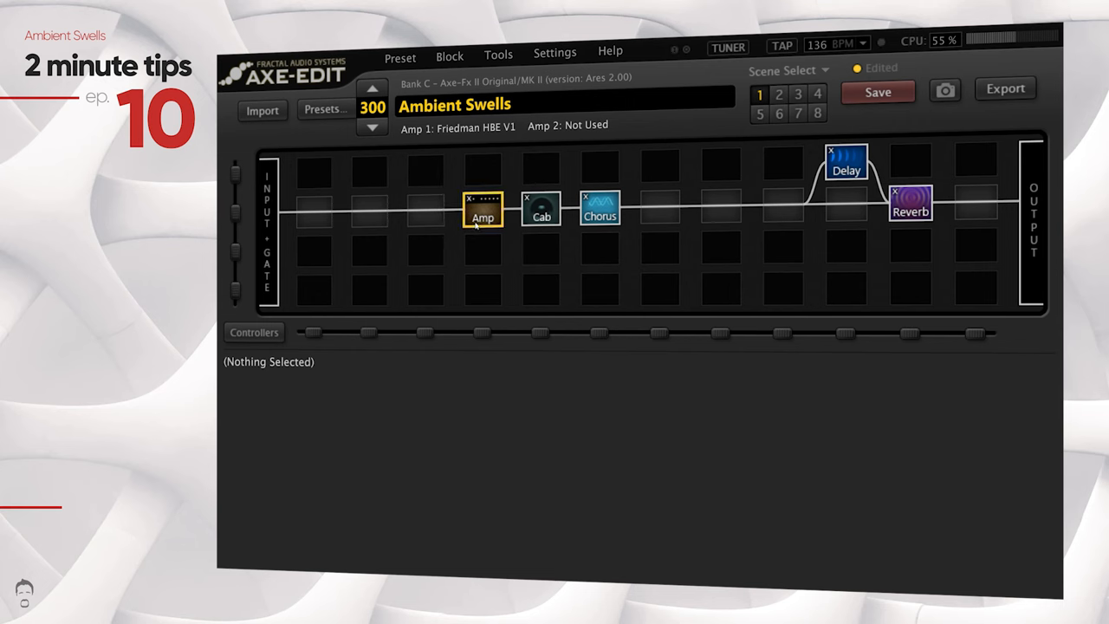
Inspect the Amp, Cab and Chorus blocks, ending on the Delay block's dual-delay parameters.
{"action": "left_click", "coordinate": [483, 216]}
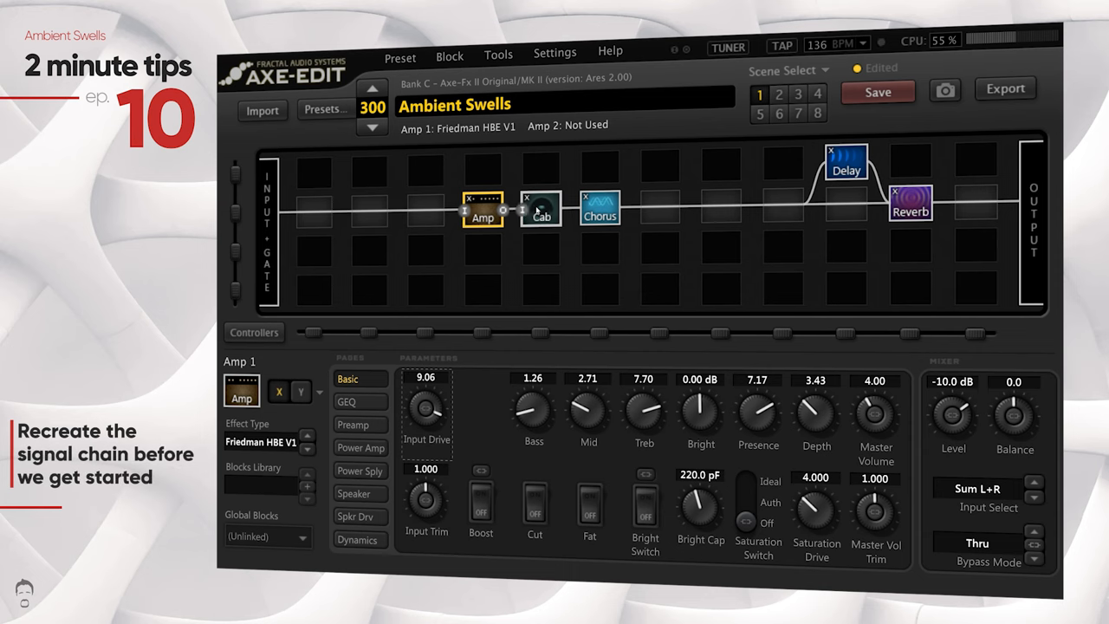
{"action": "left_click", "coordinate": [542, 217]}
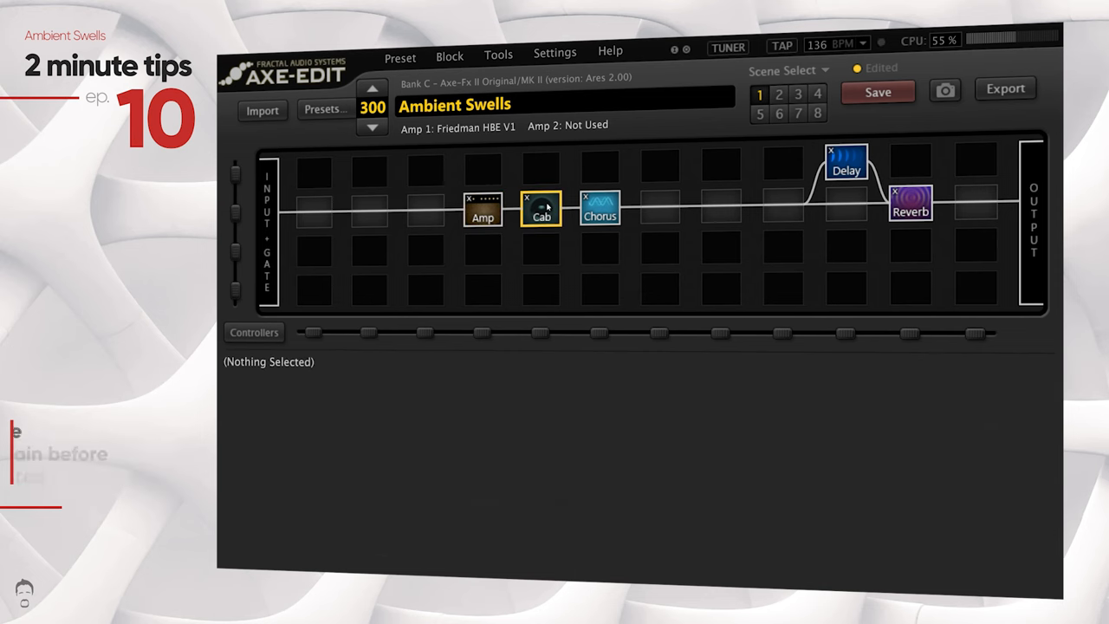
{"action": "left_click", "coordinate": [540, 215]}
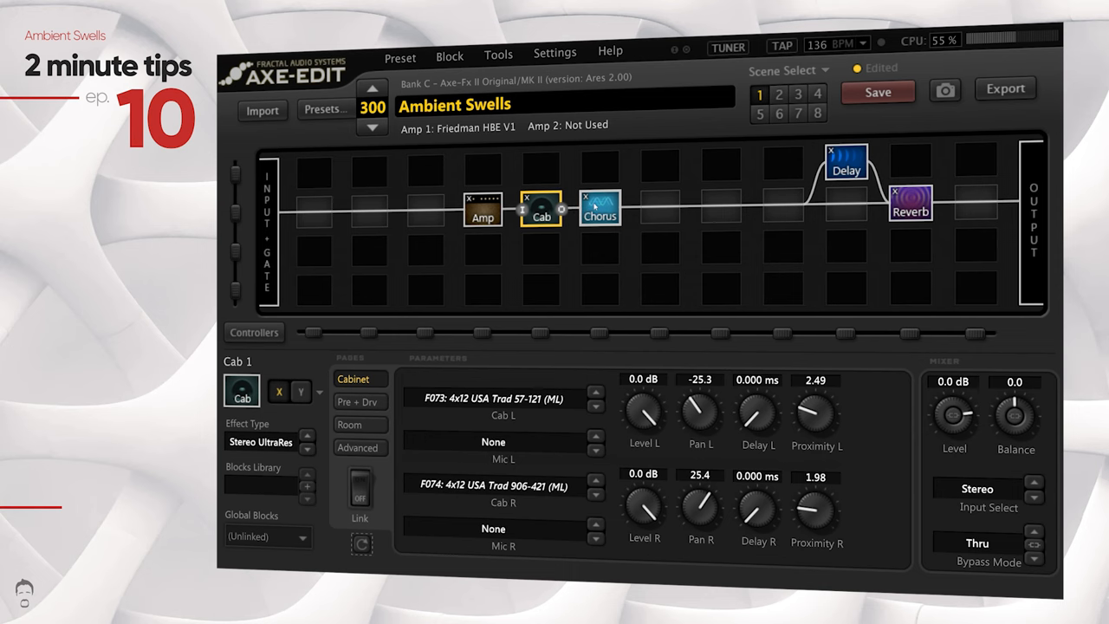
{"action": "left_click", "coordinate": [598, 210]}
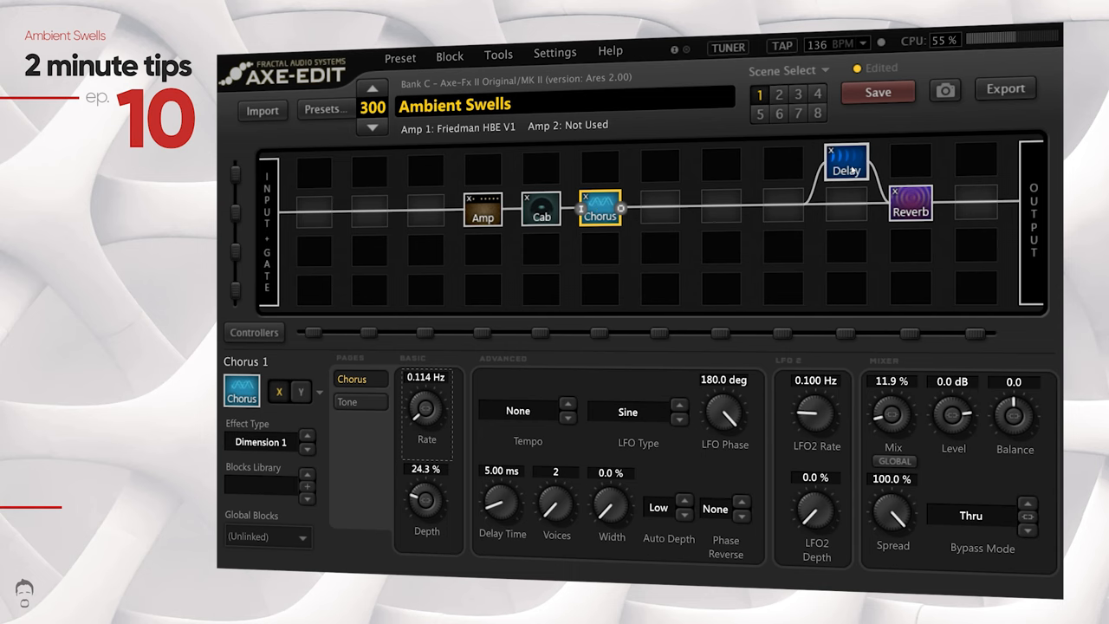
{"action": "left_click", "coordinate": [846, 169]}
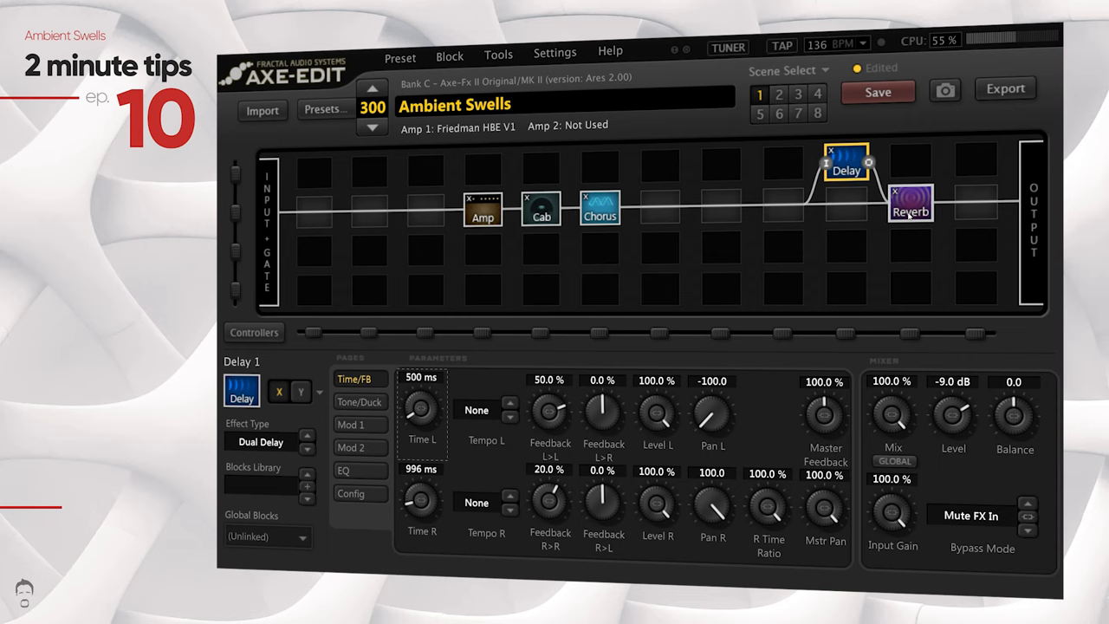
{"action": "left_click", "coordinate": [913, 211]}
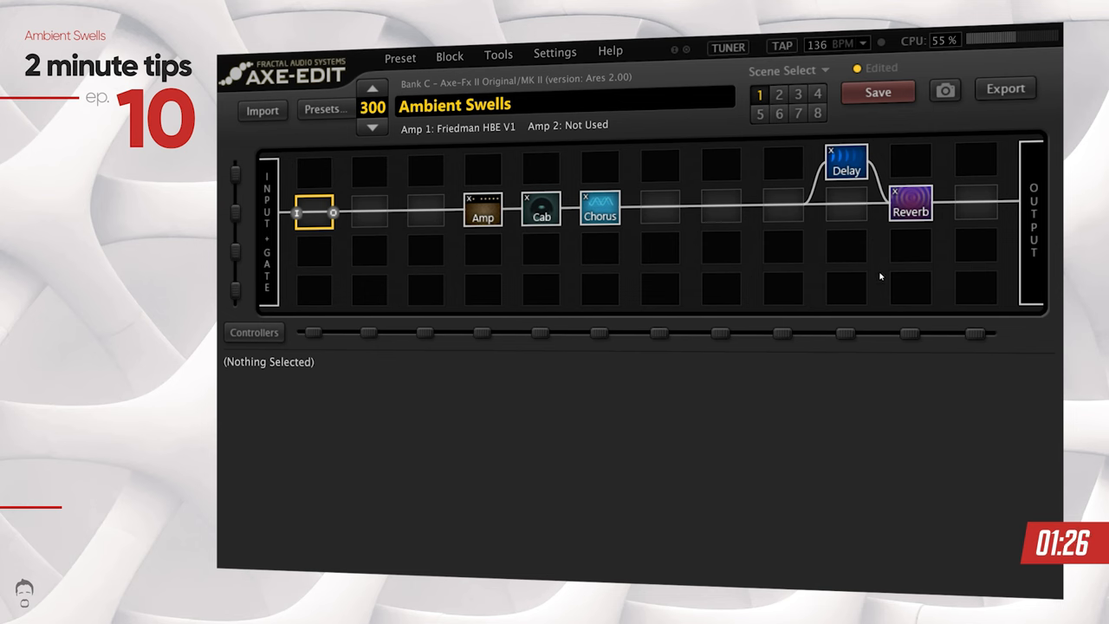
Place a Vol/Pan block before Delay and Reverb and open a modifier on its Volume.
{"action": "left_click", "coordinate": [846, 247]}
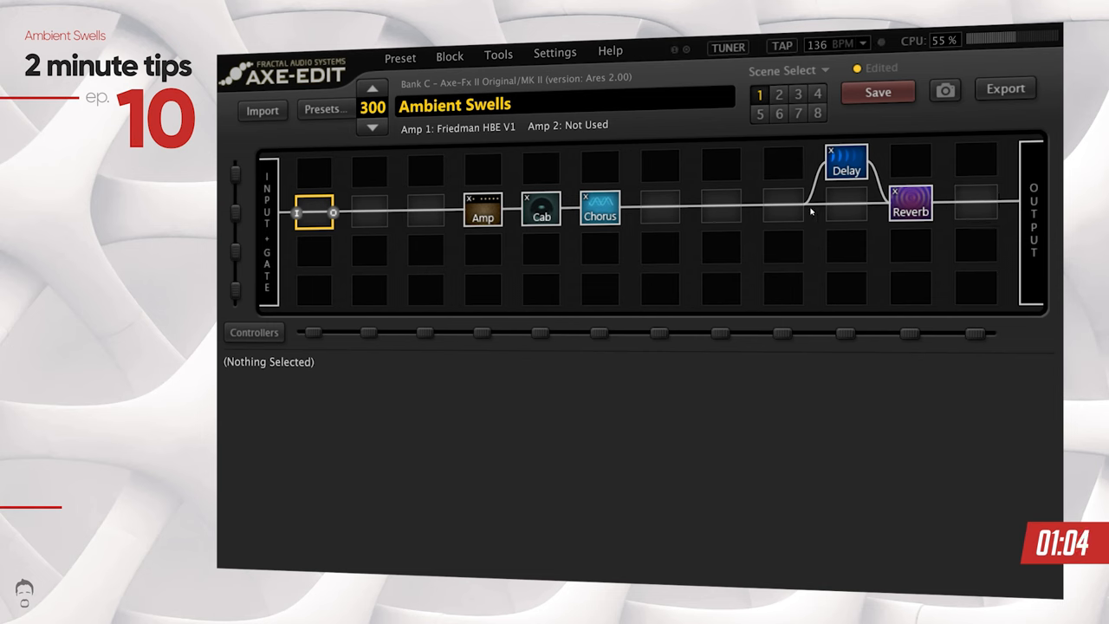
{"action": "left_click", "coordinate": [782, 208]}
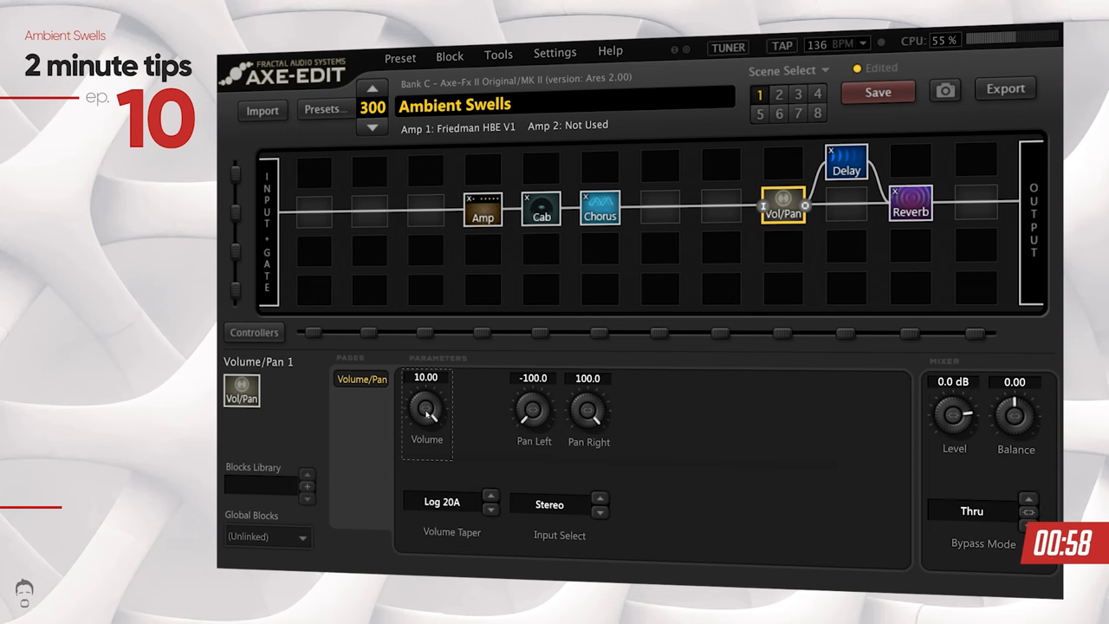
{"action": "left_click", "coordinate": [425, 410]}
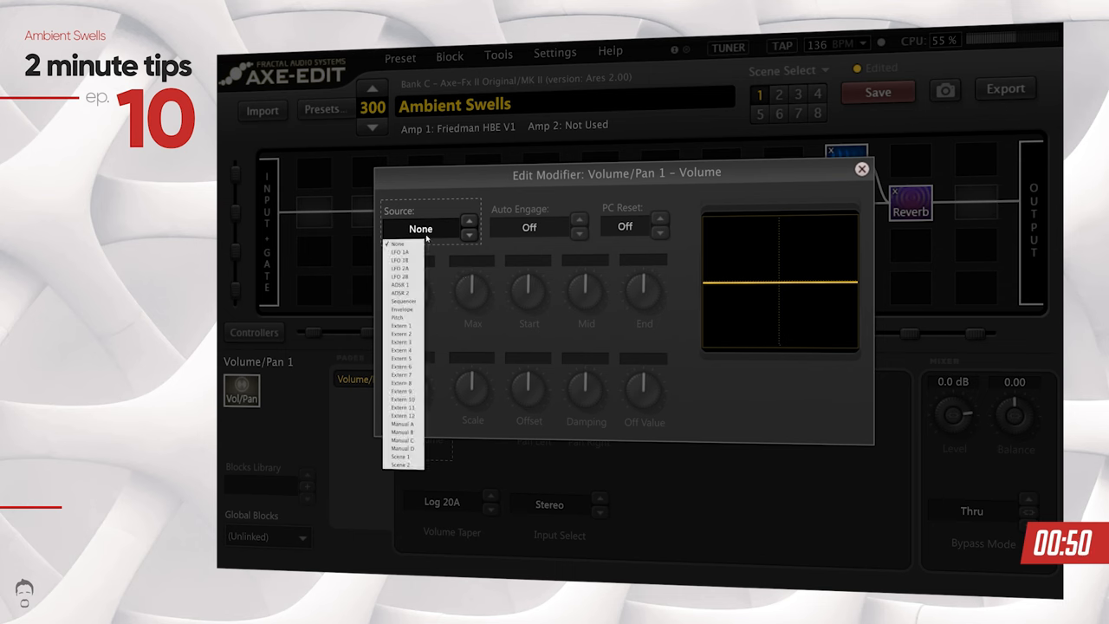
{"action": "mouse_move", "coordinate": [401, 334]}
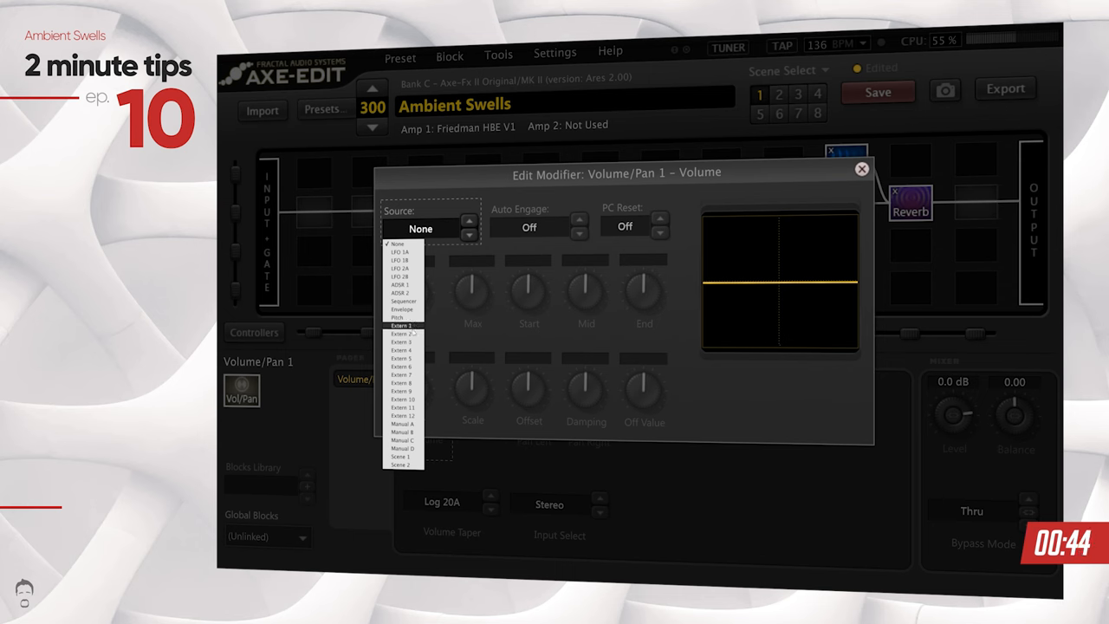
Set the Volume modifier source to Extern 1 and close the Edit Modifier dialog.
{"action": "left_click", "coordinate": [400, 326]}
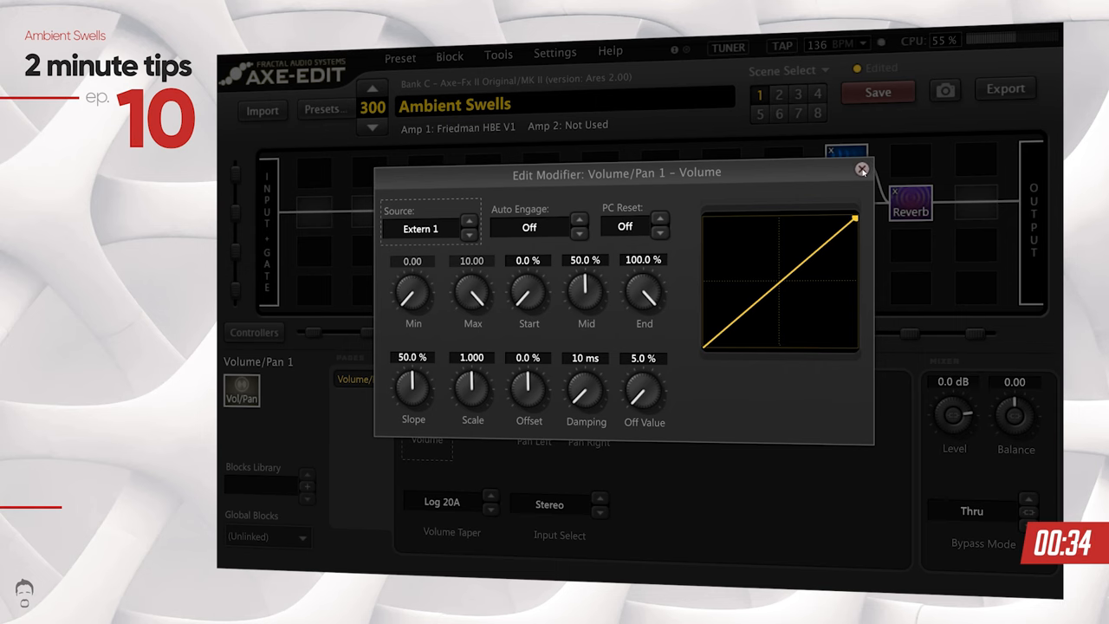
{"action": "left_click", "coordinate": [861, 169]}
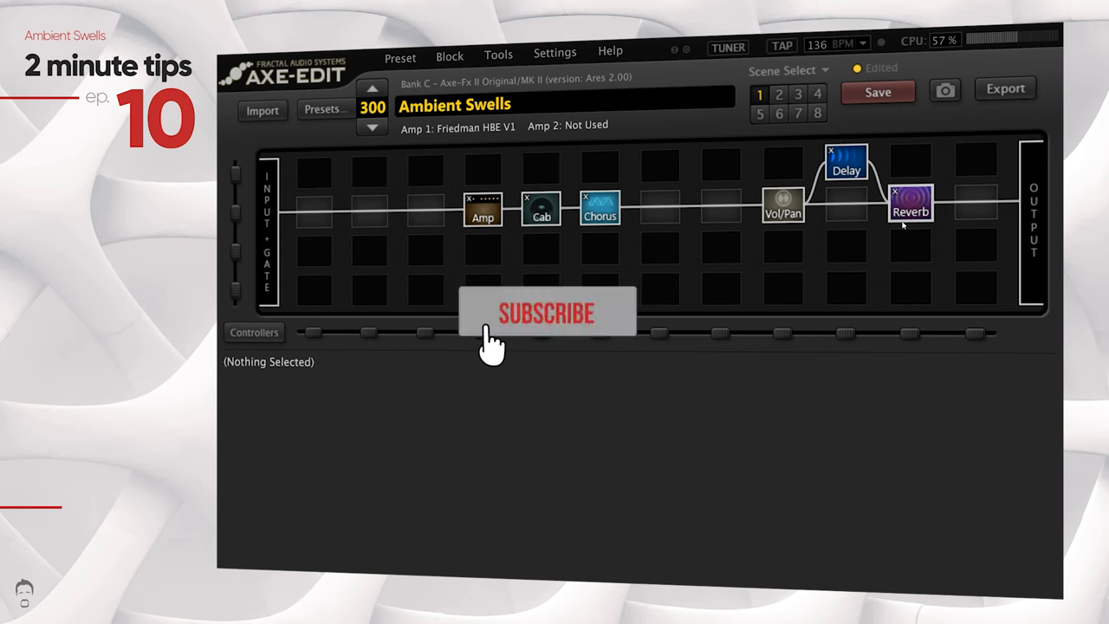
{"action": "left_click", "coordinate": [544, 314]}
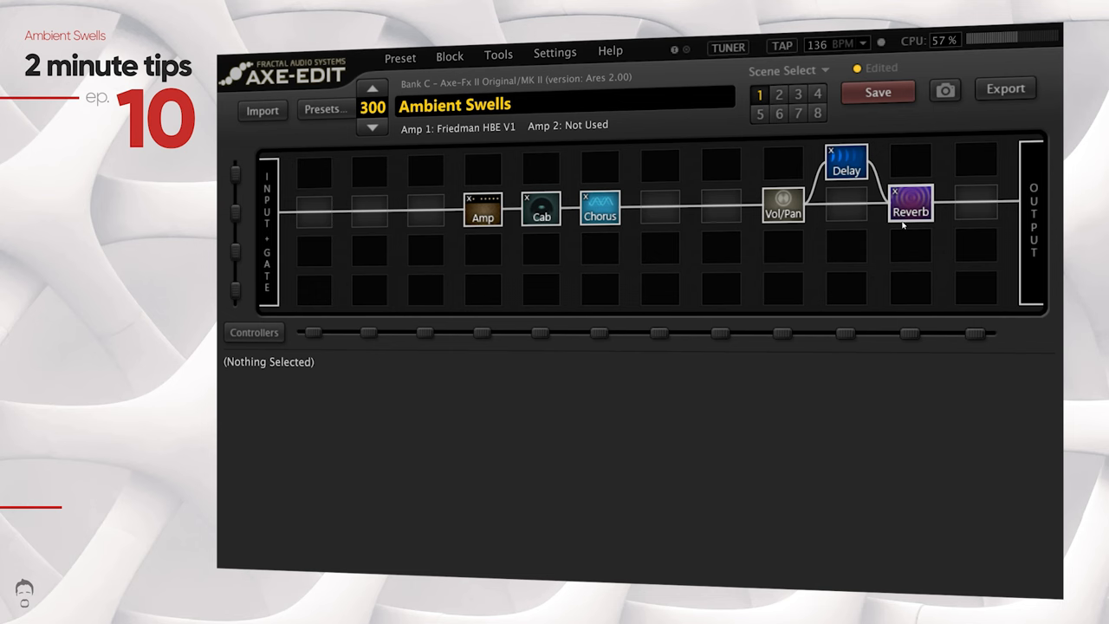
{"action": "mouse_move", "coordinate": [844, 229]}
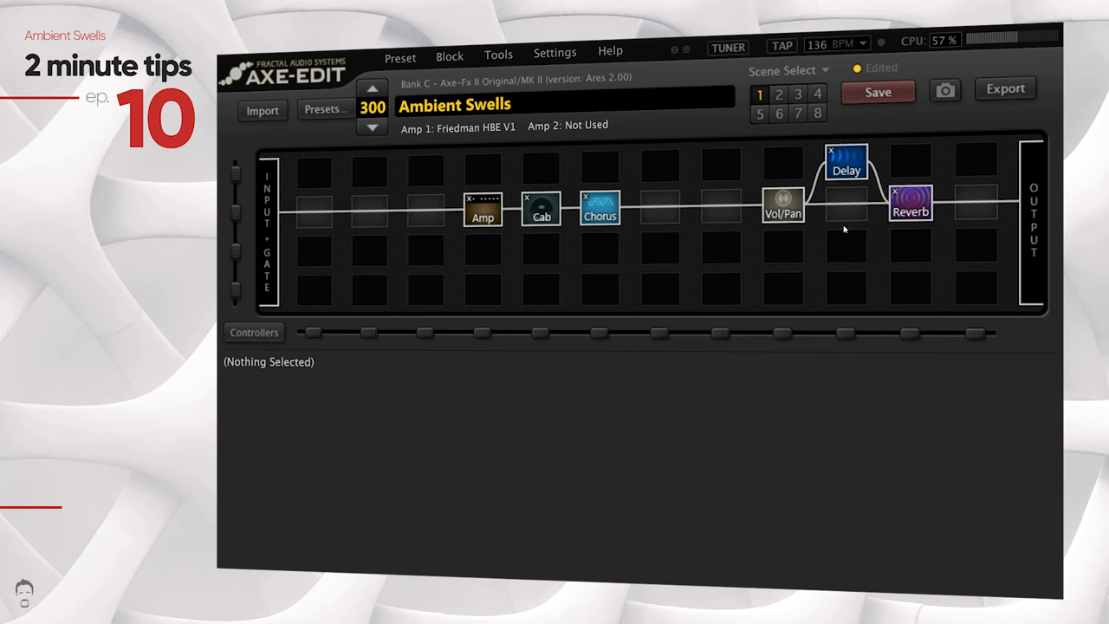